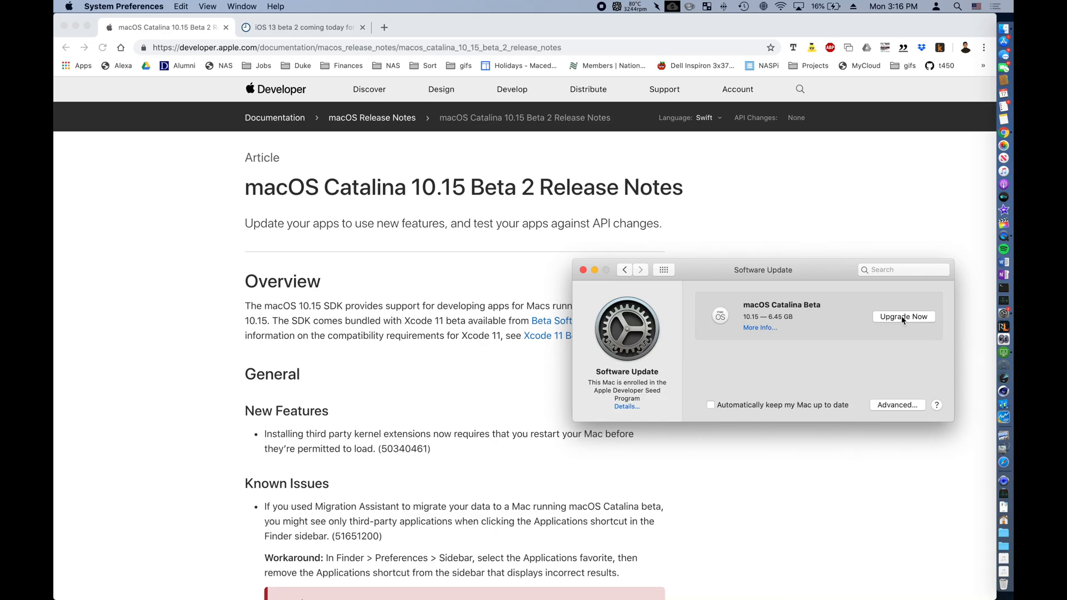
Start the macOS Catalina Beta upgrade download from Software Update
left_click(903, 316)
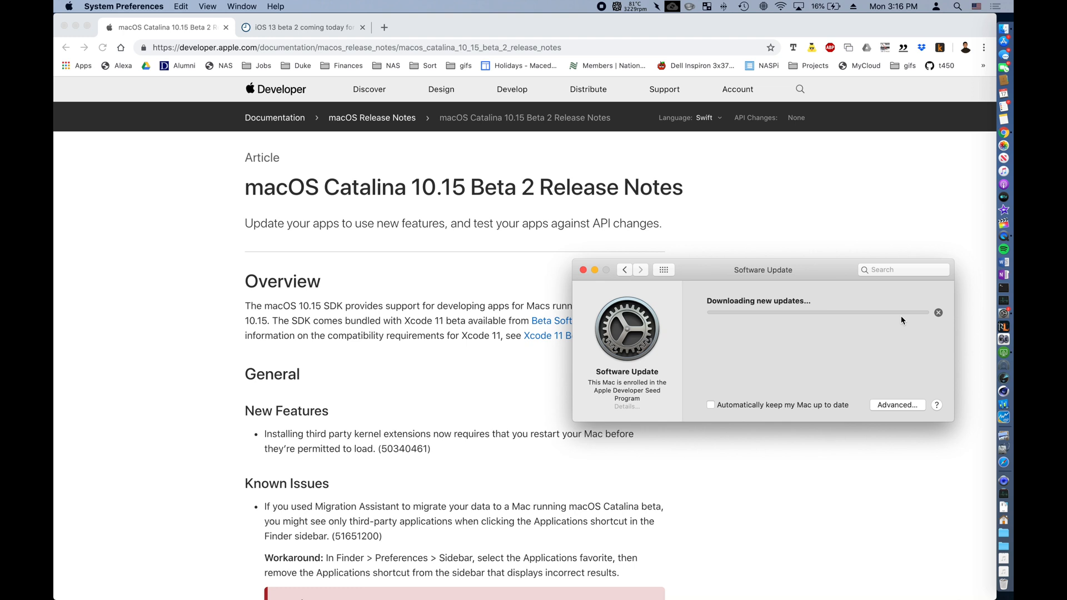
mouse_move(843, 278)
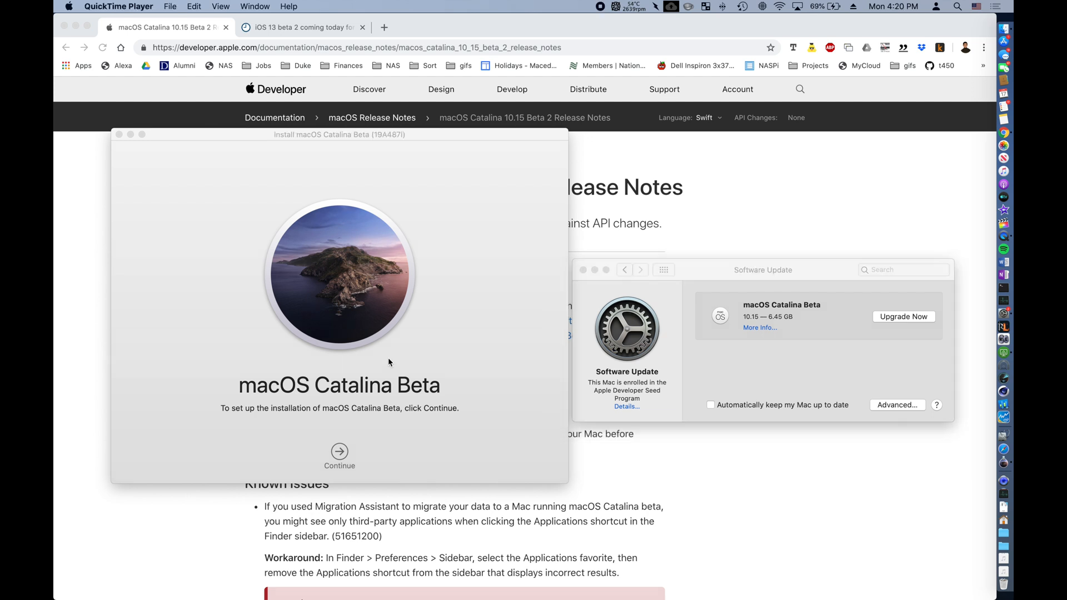
Continue past the Install macOS Catalina Beta welcome screen
left_click(339, 456)
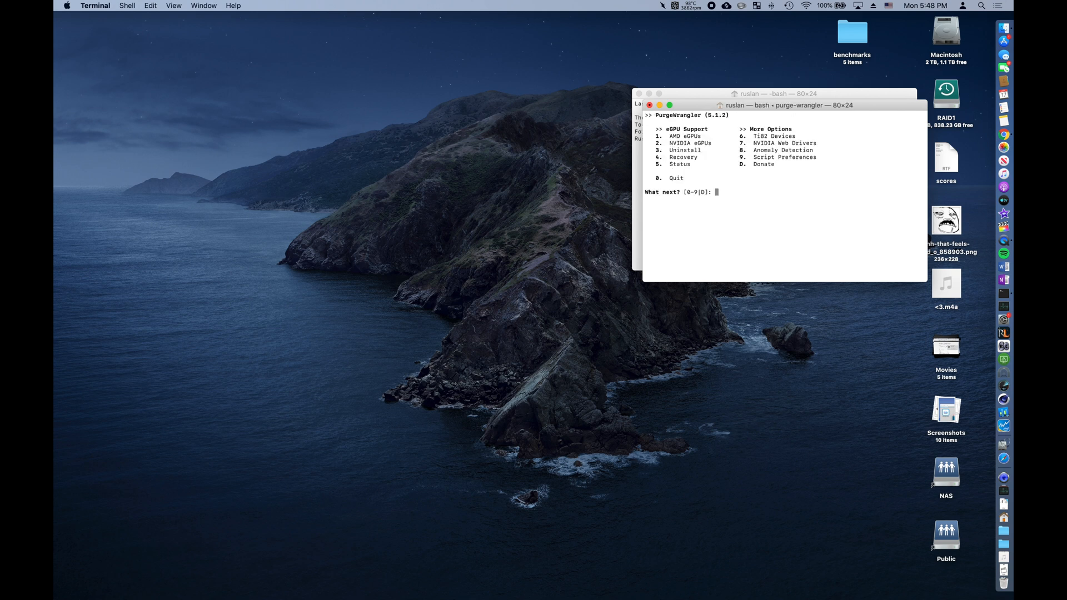
Choose option 1 for AMD eGPUs and answer y to enable Ti82, then view the desktop meme image
type("1")
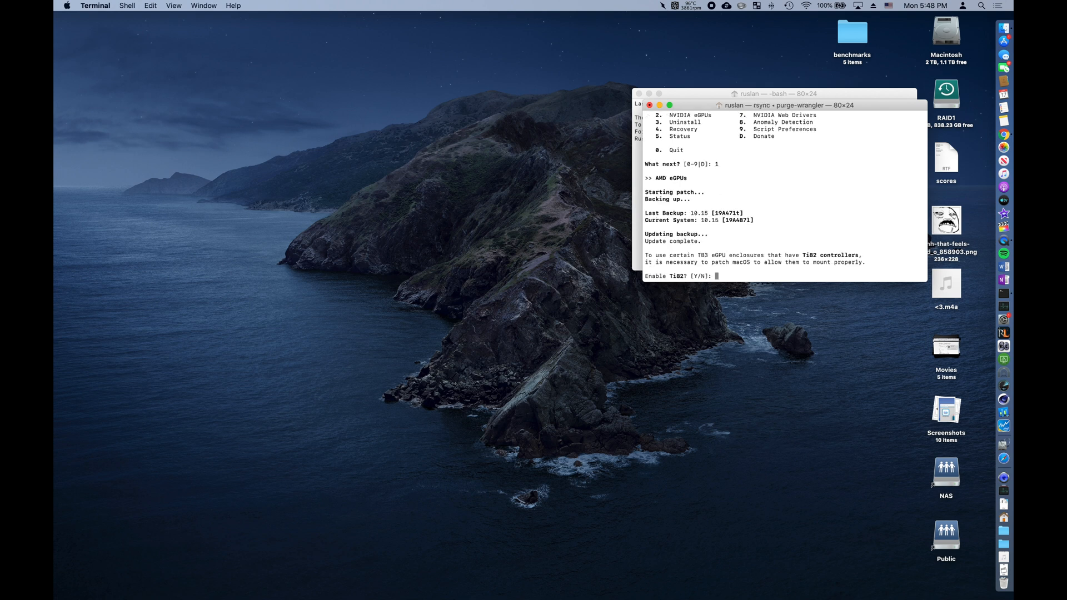
type("y")
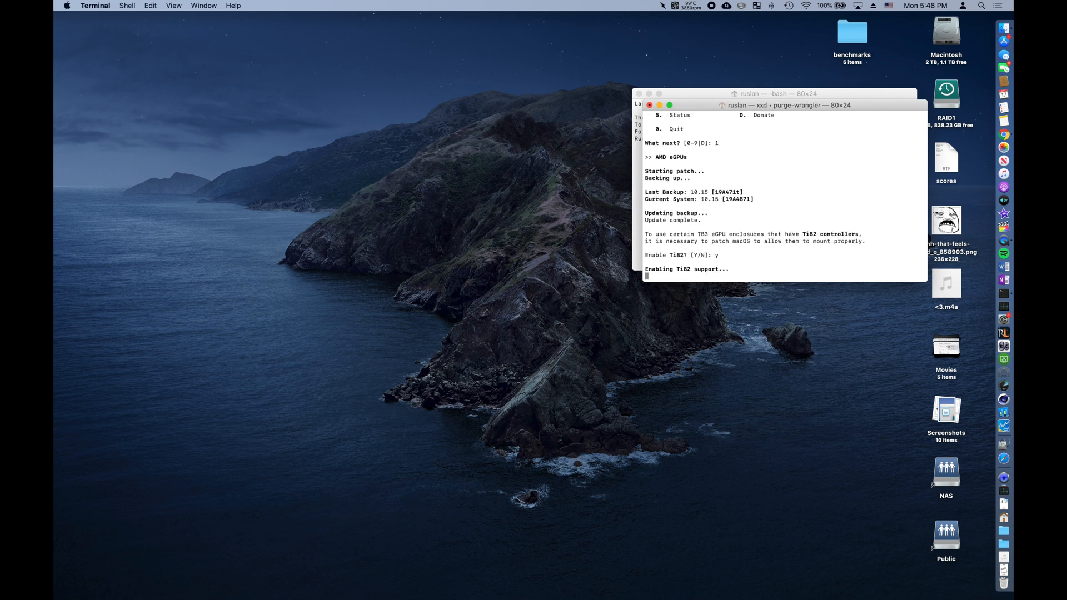
double_click(944, 221)
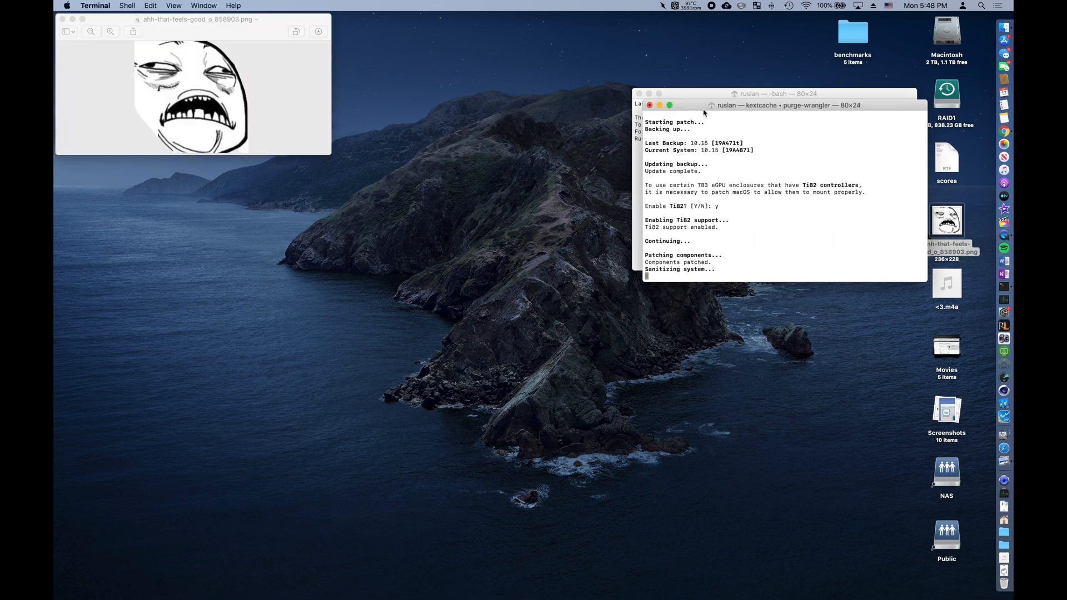